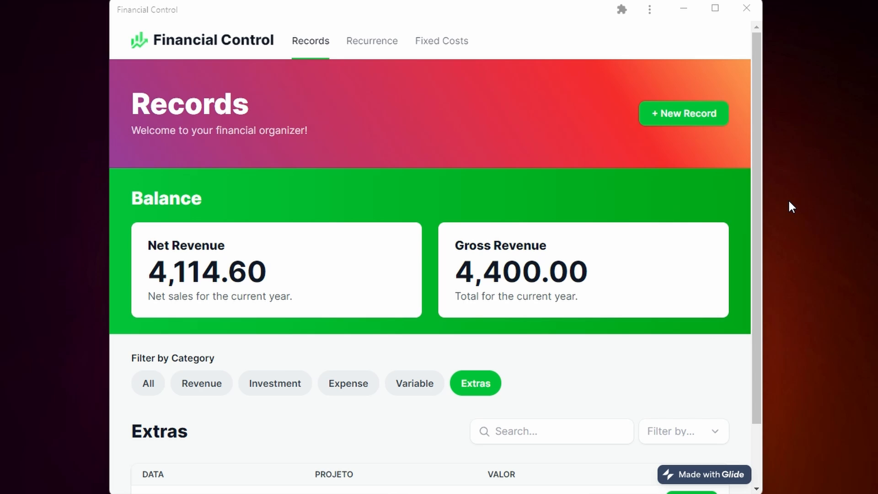
pyautogui.moveTo(752, 211)
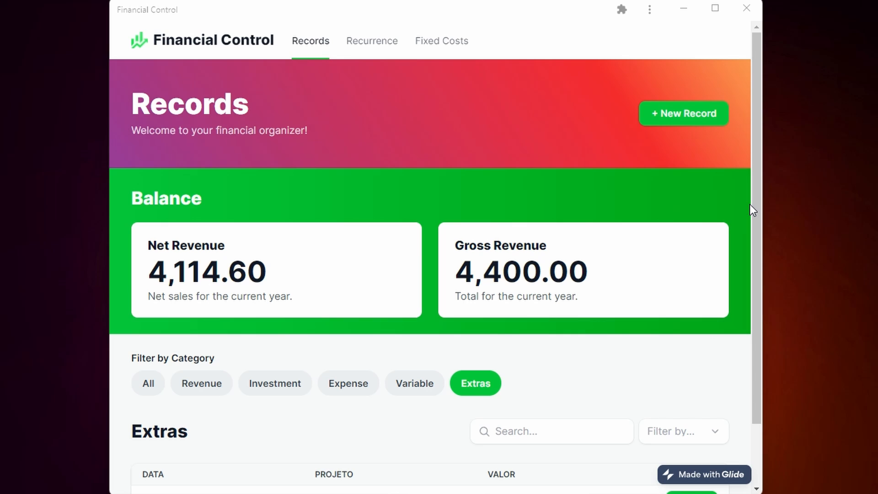
pyautogui.moveTo(730, 211)
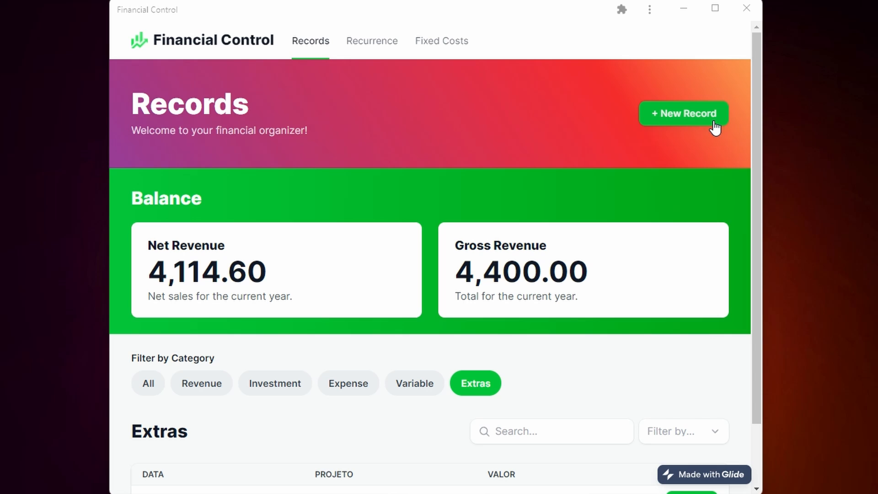
# Start a new financial record and close its form without saving.
pyautogui.click(684, 113)
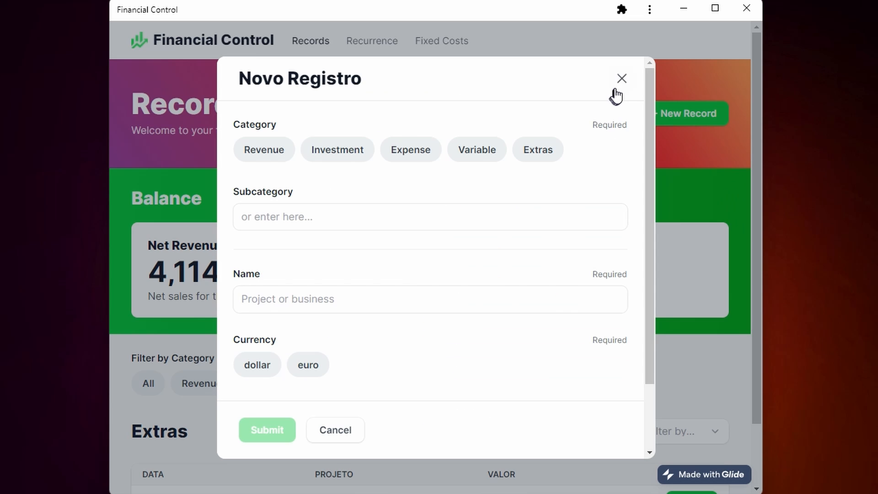
pyautogui.click(622, 79)
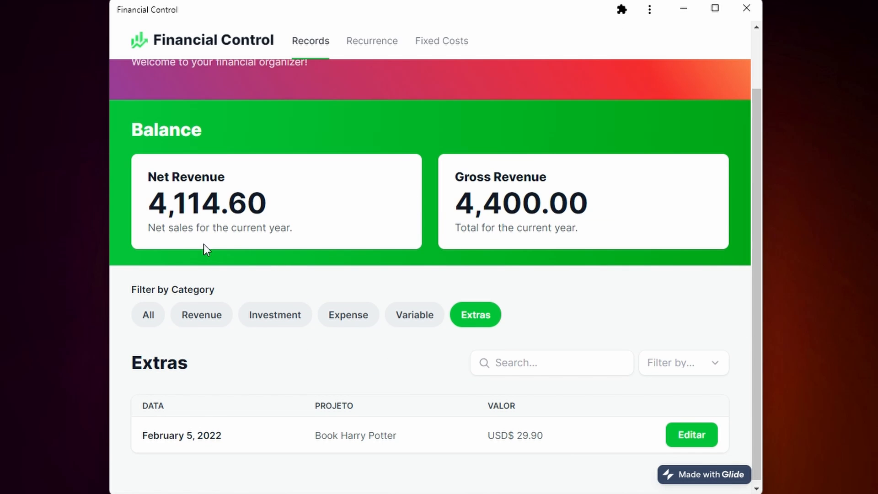
pyautogui.moveTo(476, 256)
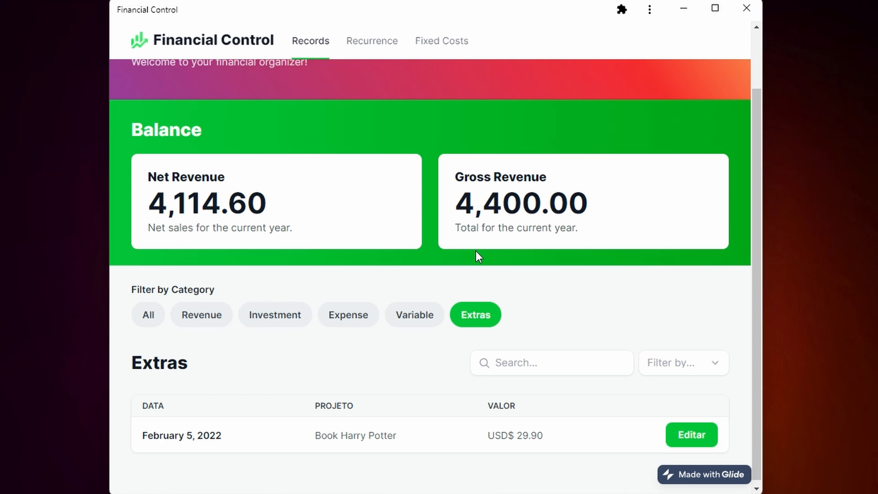
# Filter the records by All, Investment and Variable categories, ending back on Extras.
pyautogui.scroll(-3)
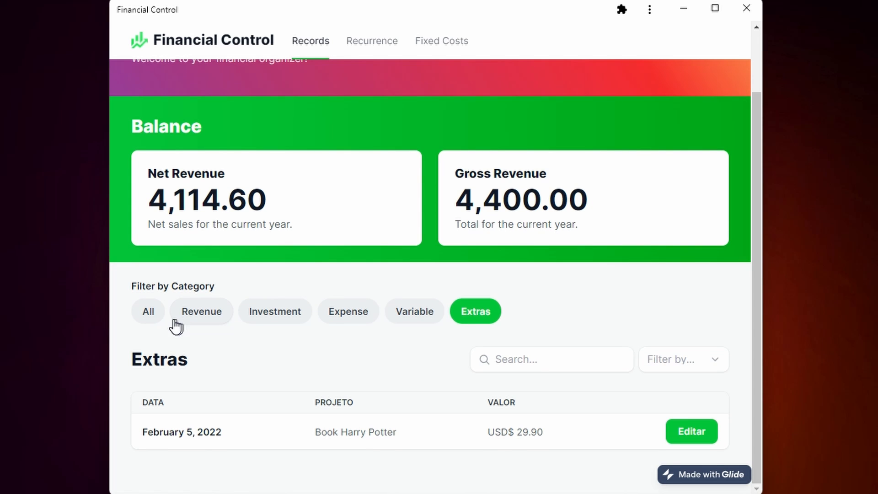
pyautogui.click(148, 311)
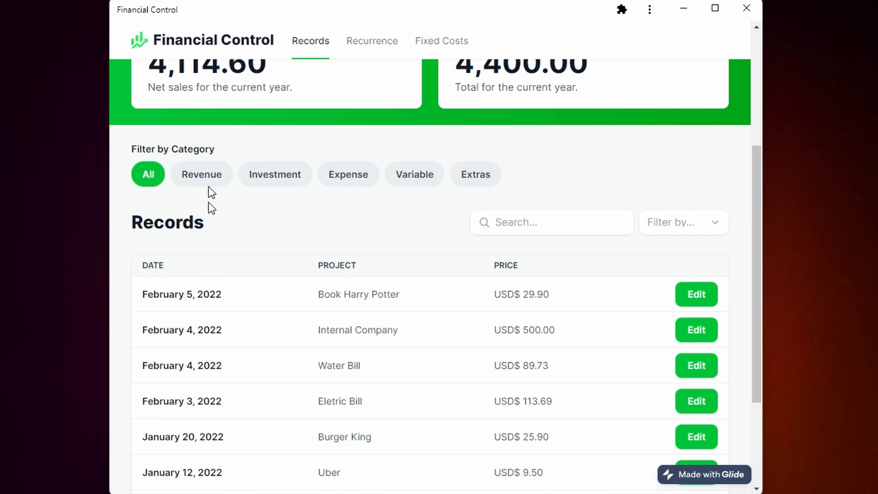
pyautogui.click(201, 174)
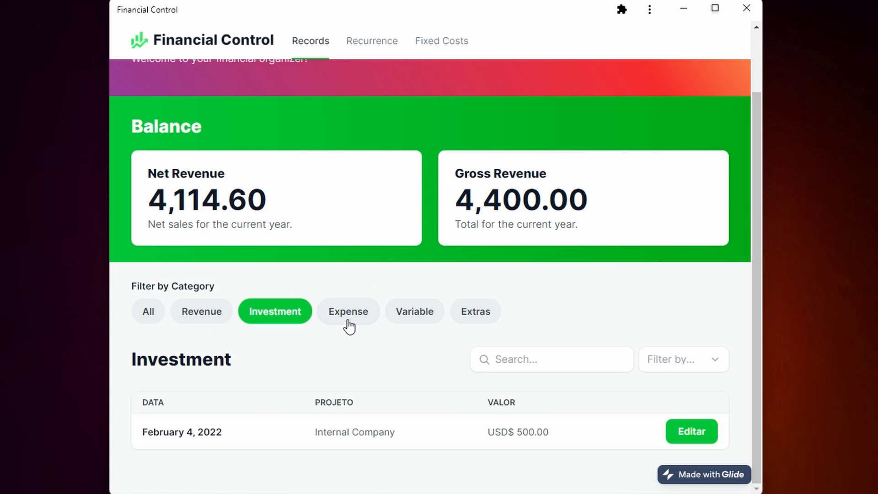
pyautogui.click(414, 311)
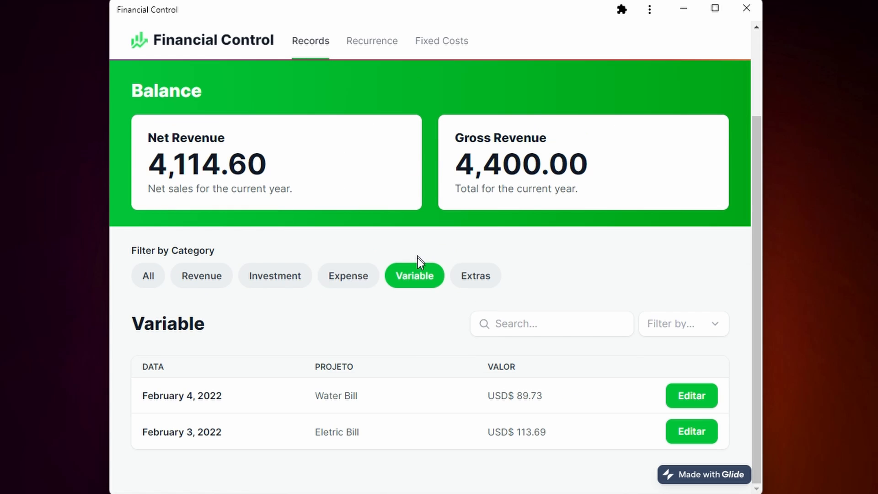
pyautogui.click(476, 276)
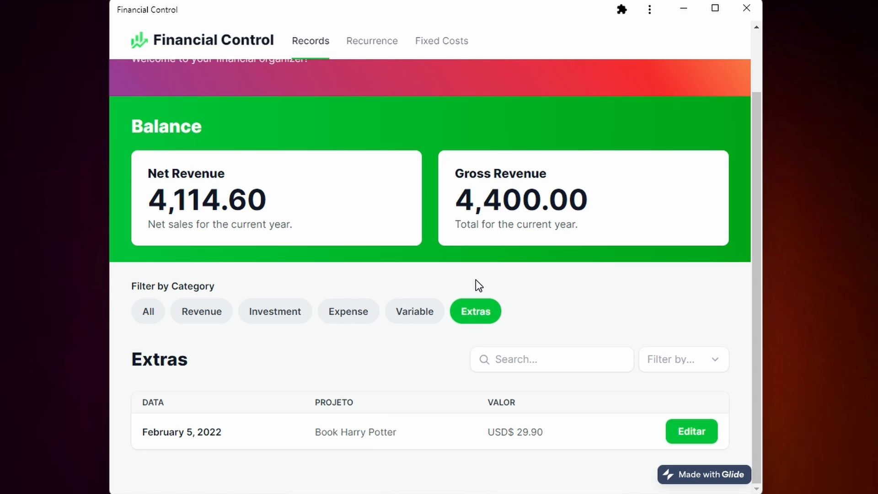
# View the Book Harry Potter record and its edit form, then go to Recurring Revenue.
pyautogui.click(355, 432)
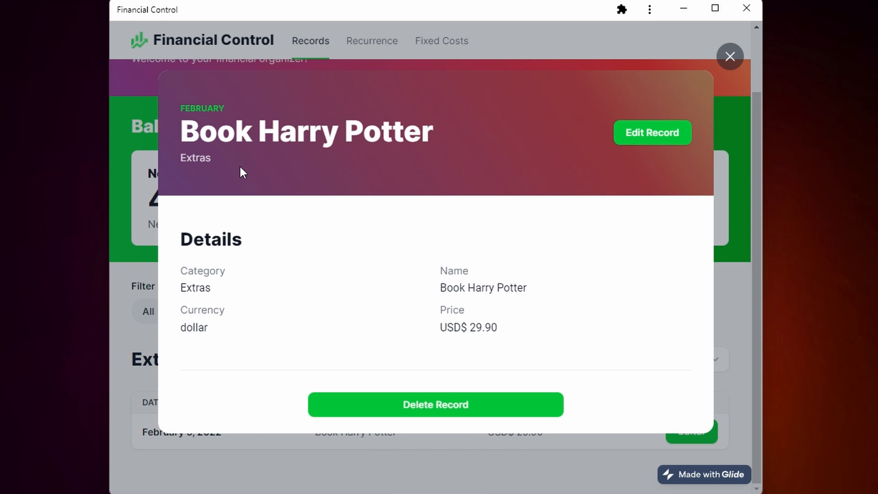
pyautogui.moveTo(438, 242)
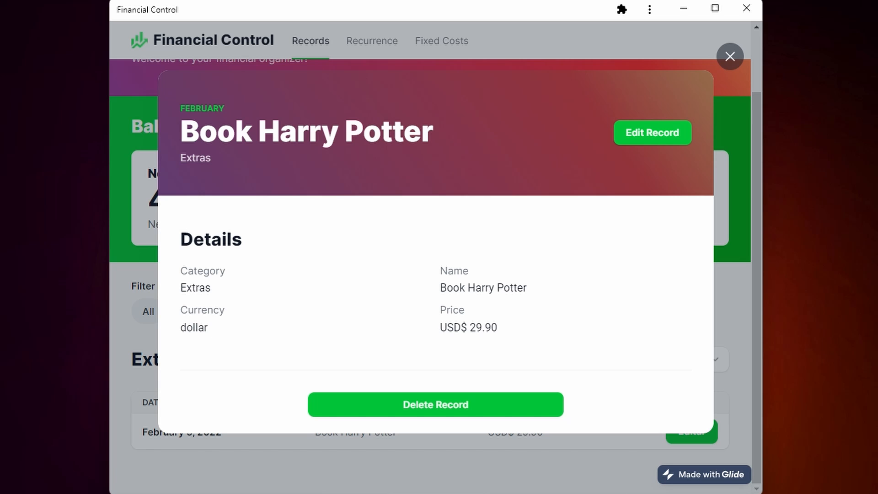
pyautogui.moveTo(450, 415)
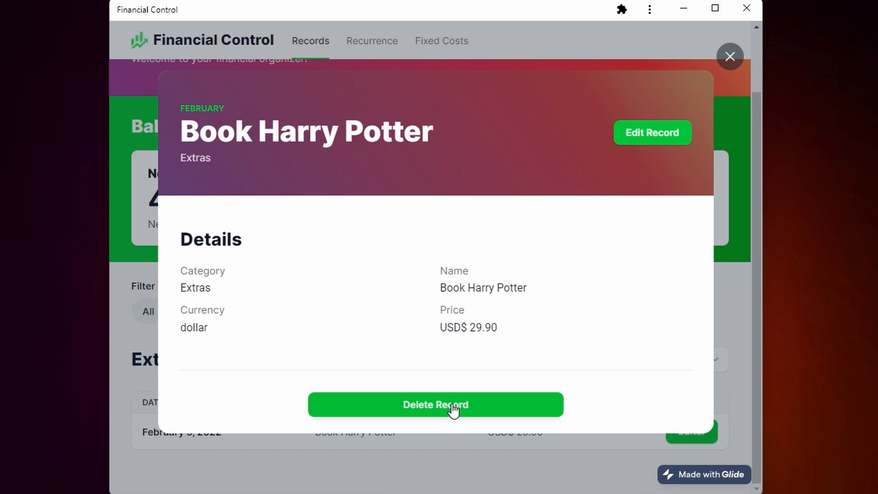
pyautogui.click(653, 133)
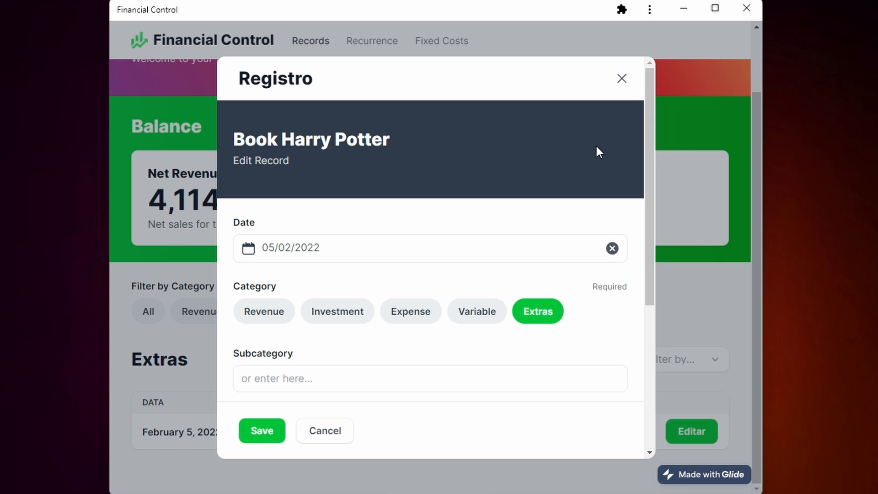
pyautogui.moveTo(604, 69)
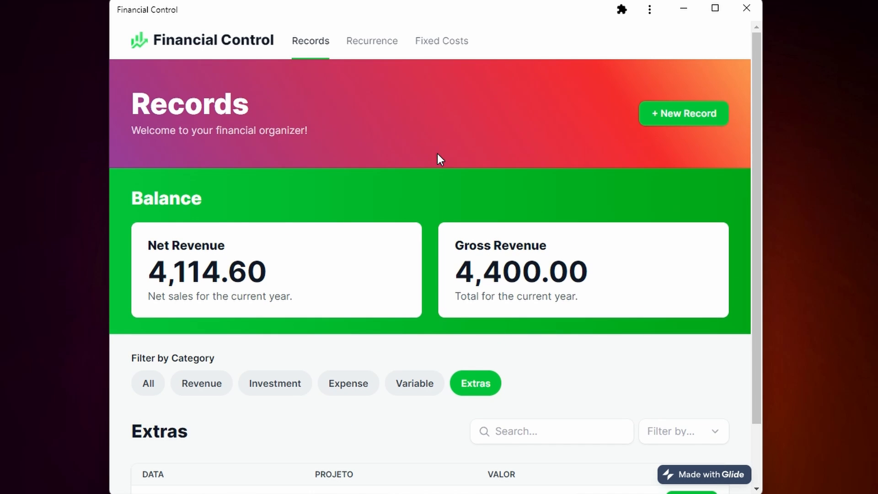
pyautogui.scroll(-3)
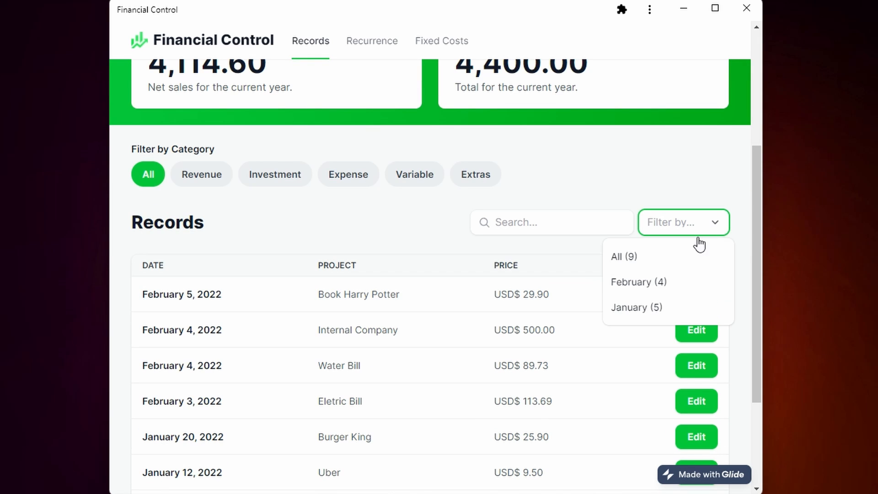
pyautogui.scroll(3)
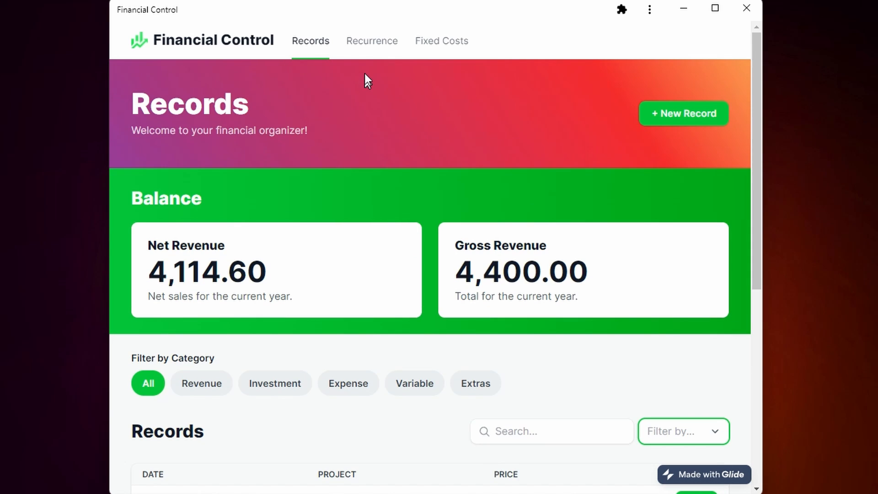
pyautogui.click(372, 41)
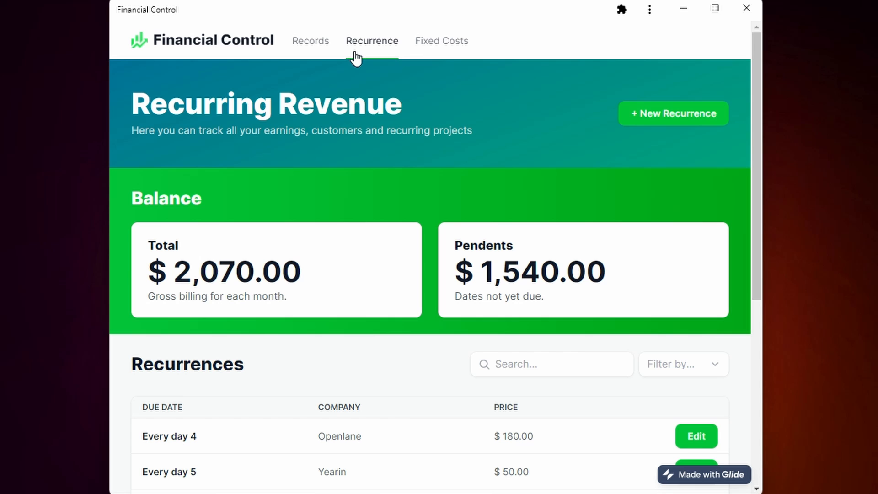
pyautogui.moveTo(691, 124)
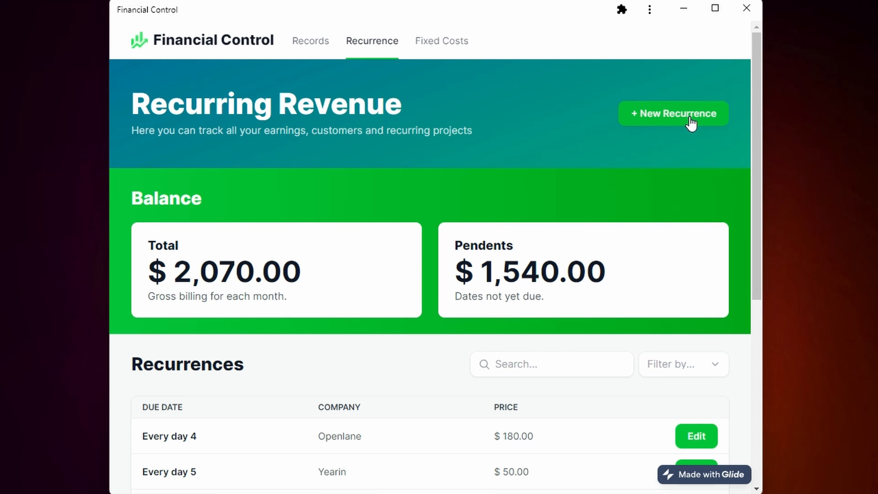
pyautogui.moveTo(185, 240)
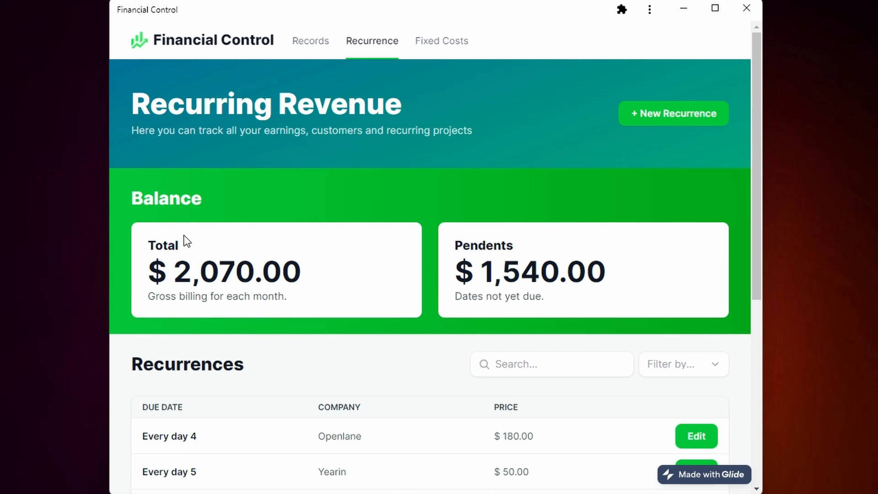
pyautogui.moveTo(499, 261)
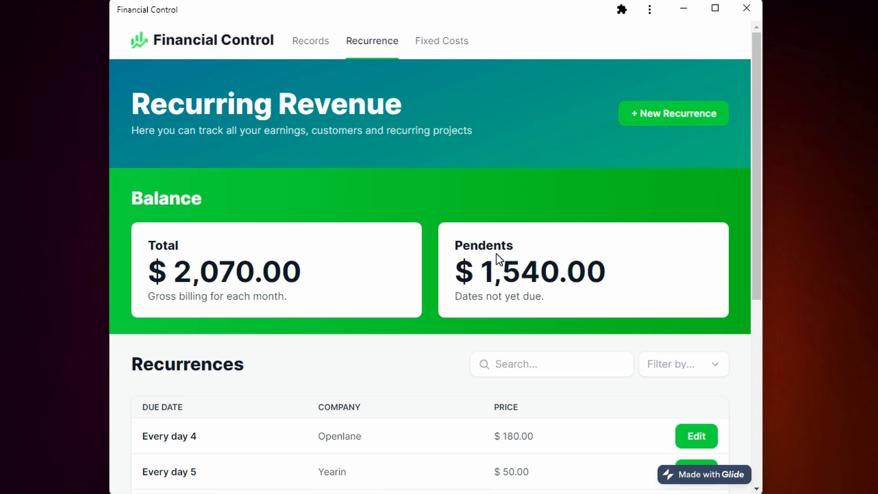
# Scroll the recurrences list, close the Yearin recurrence details and go to Fixed Costs.
pyautogui.scroll(-3)
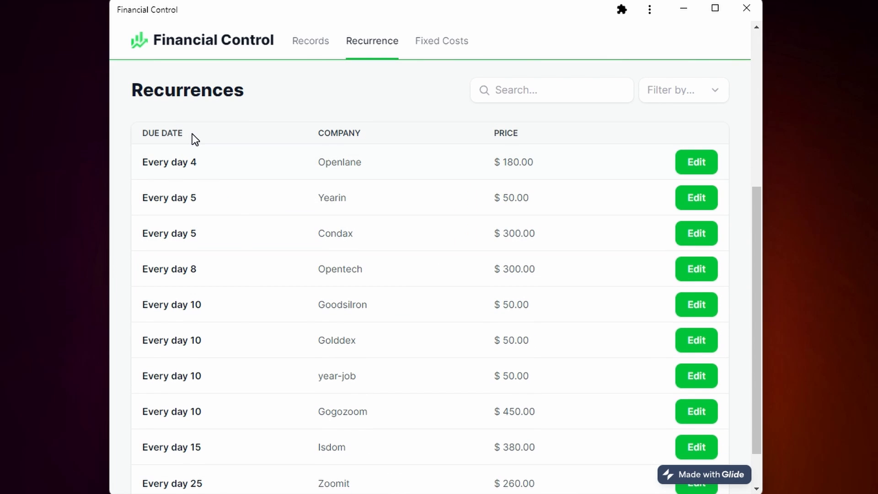
pyautogui.moveTo(262, 266)
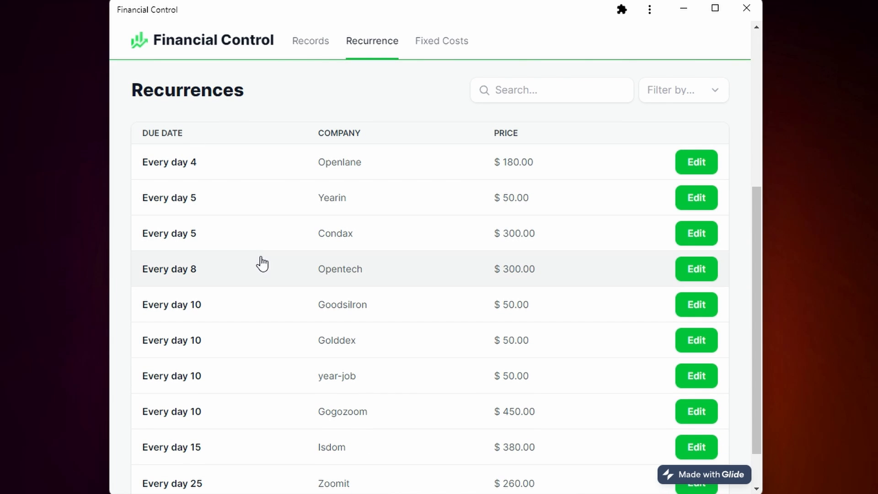
pyautogui.moveTo(291, 230)
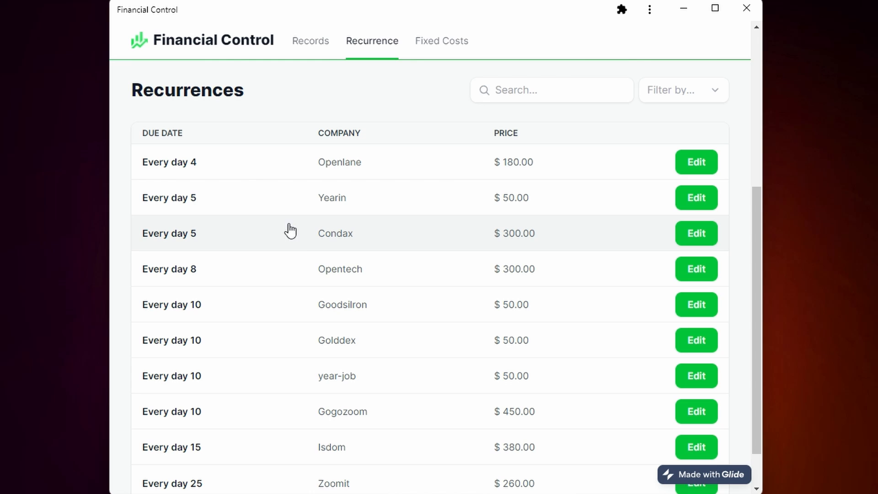
pyautogui.scroll(-3)
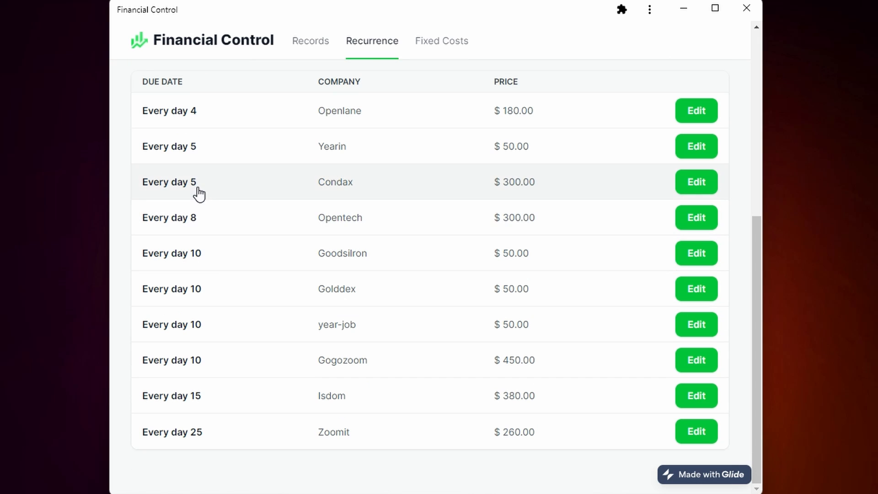
pyautogui.moveTo(204, 212)
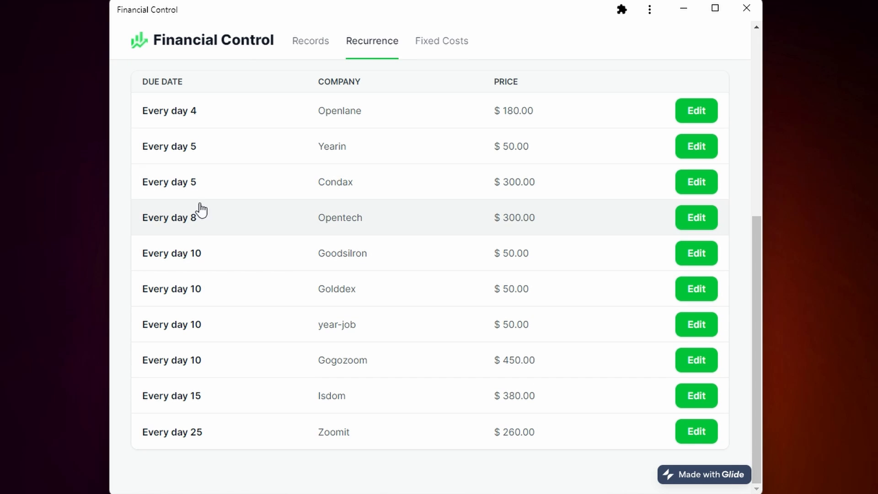
pyautogui.moveTo(209, 123)
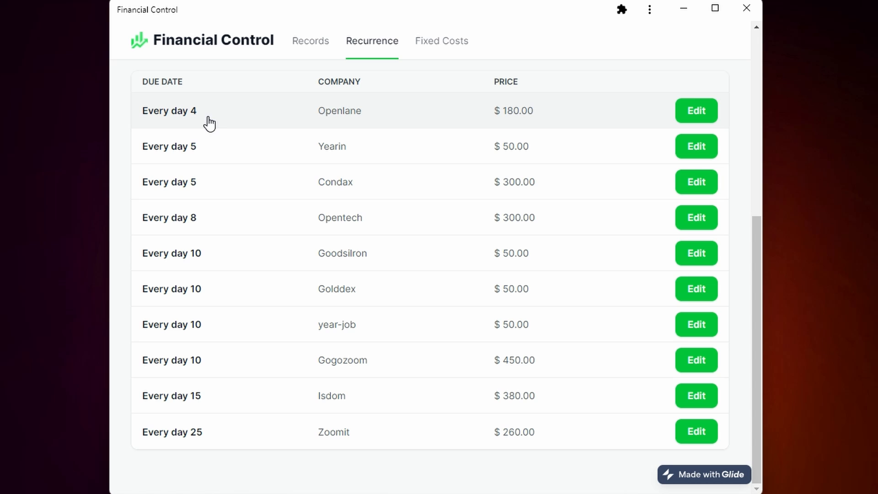
pyautogui.moveTo(220, 284)
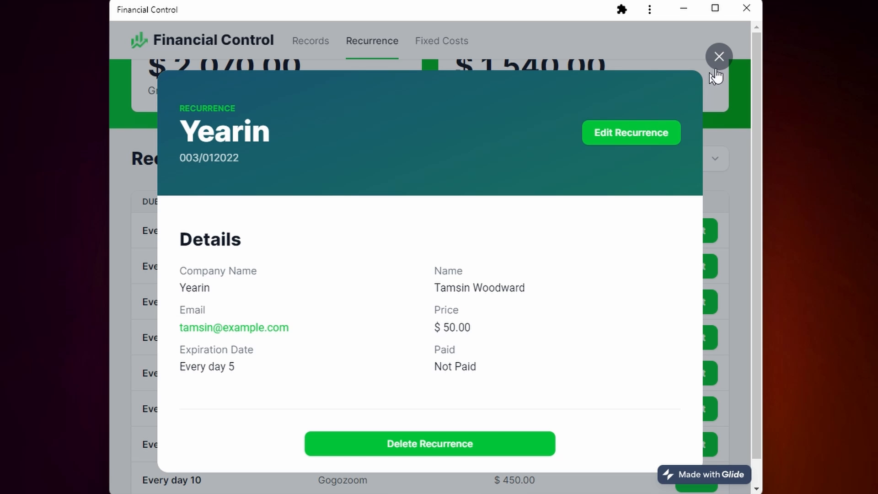
pyautogui.click(719, 57)
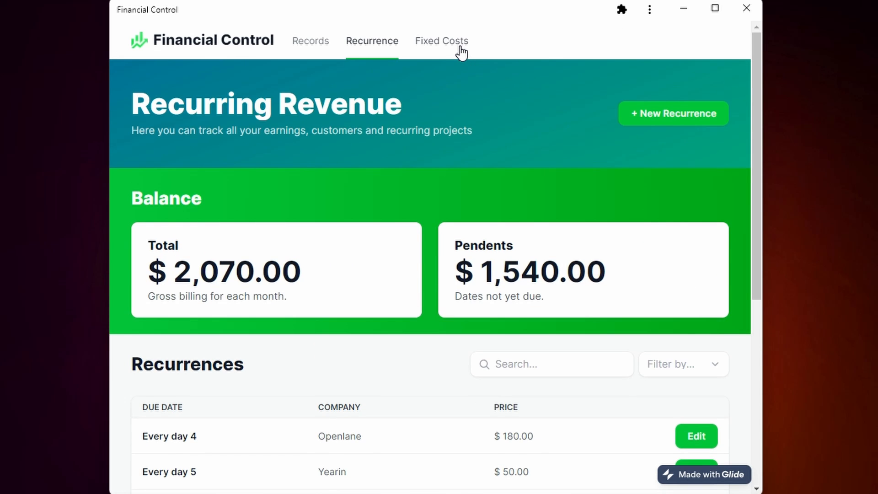
pyautogui.click(442, 41)
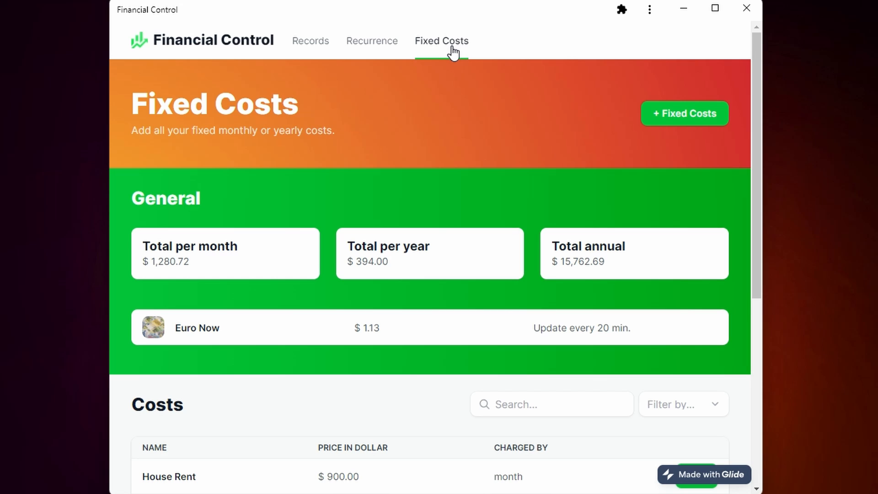
pyautogui.moveTo(176, 278)
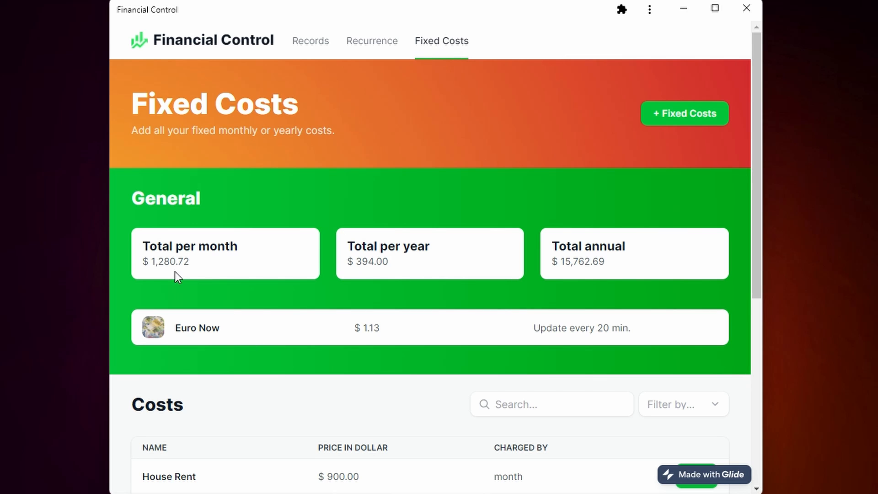
pyautogui.moveTo(474, 279)
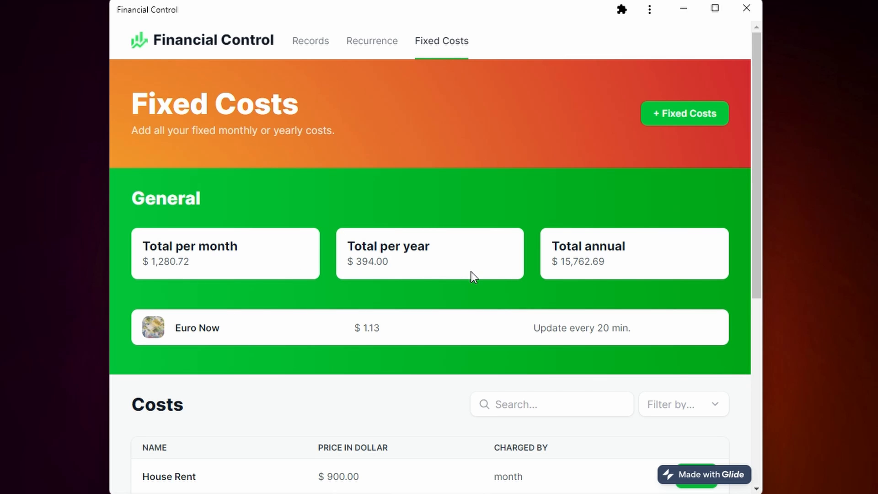
pyautogui.moveTo(559, 290)
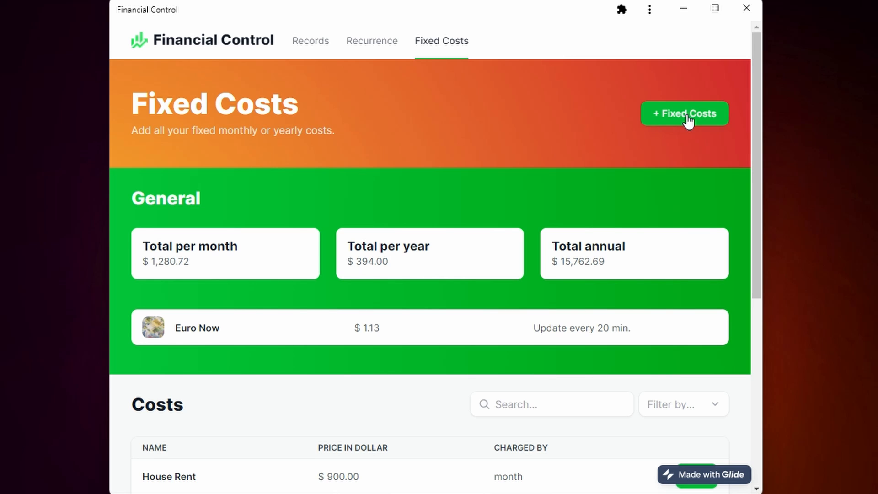
# Scroll the costs table and view the House Rent cost details, then close them.
pyautogui.click(684, 113)
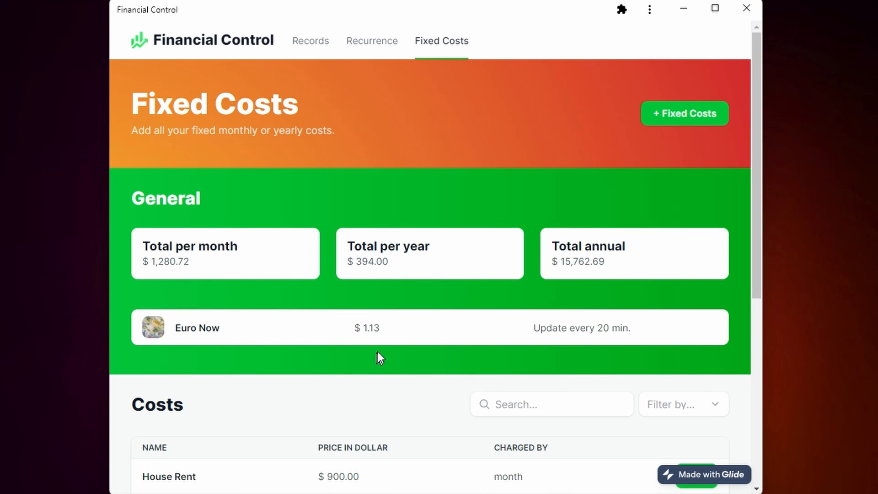
pyautogui.scroll(-3)
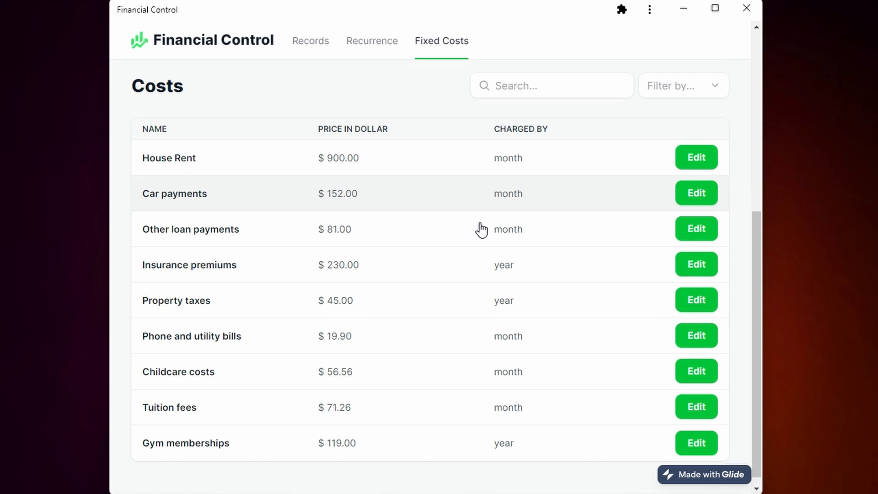
pyautogui.click(697, 158)
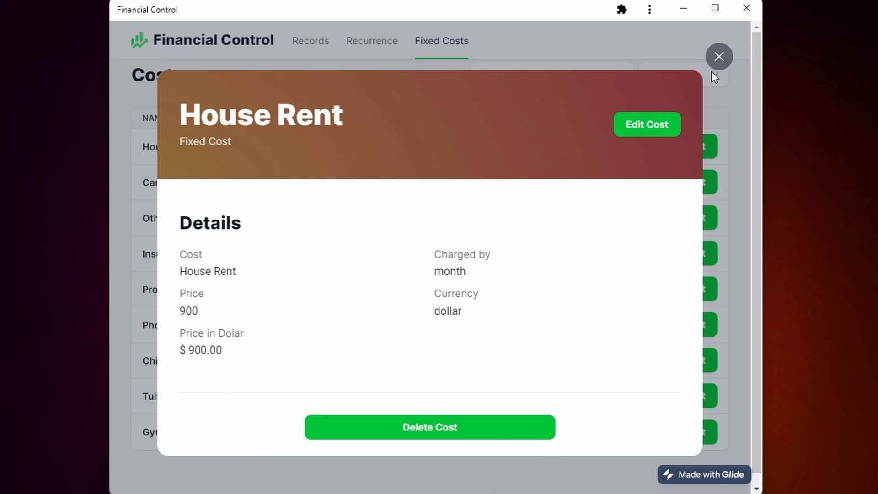
pyautogui.click(719, 56)
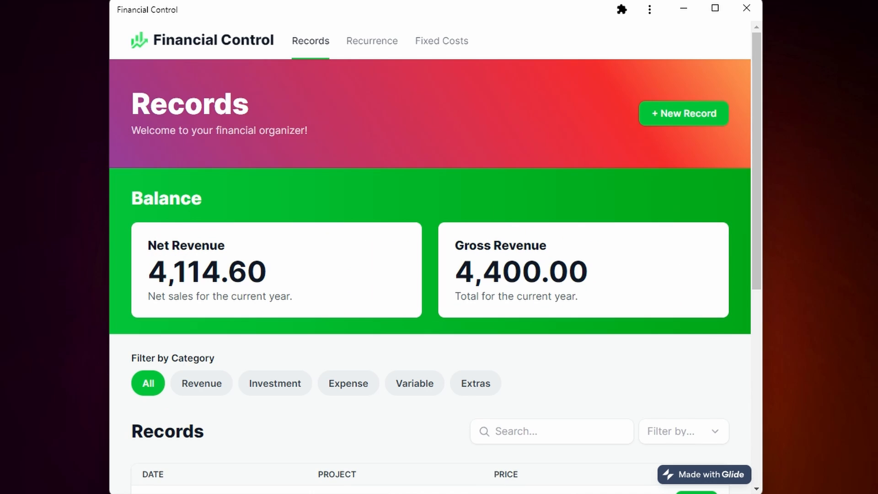